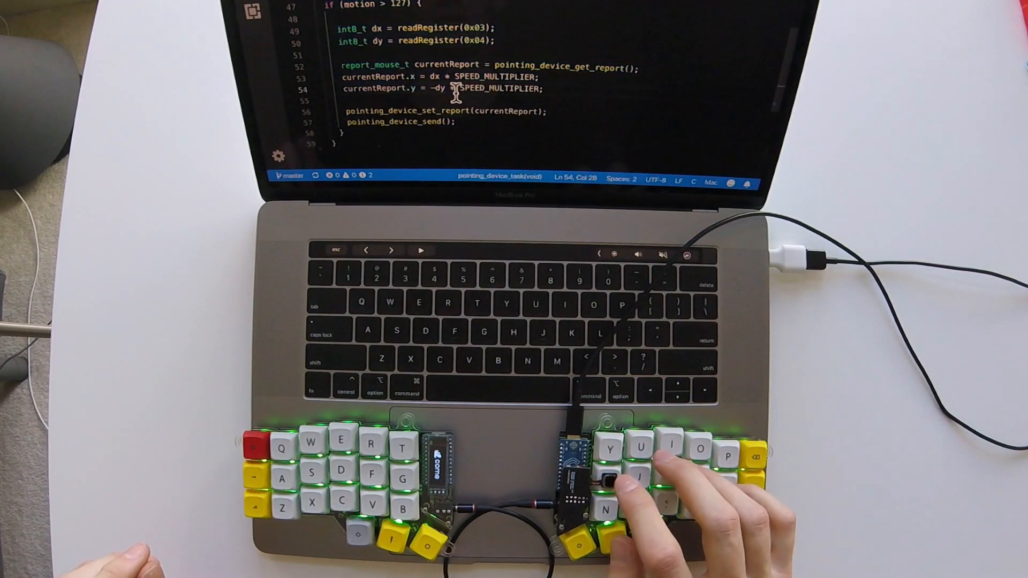
text(h)
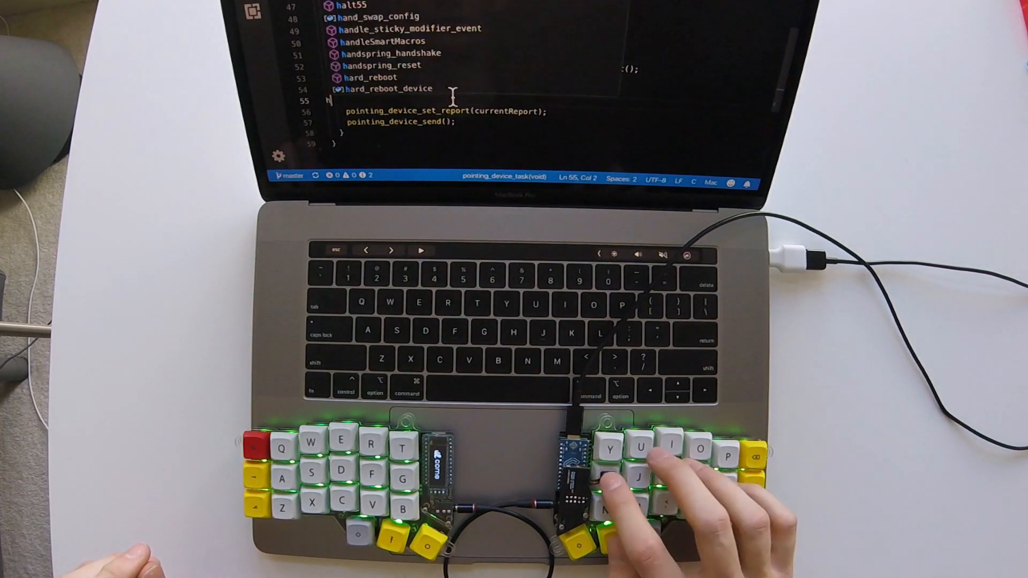